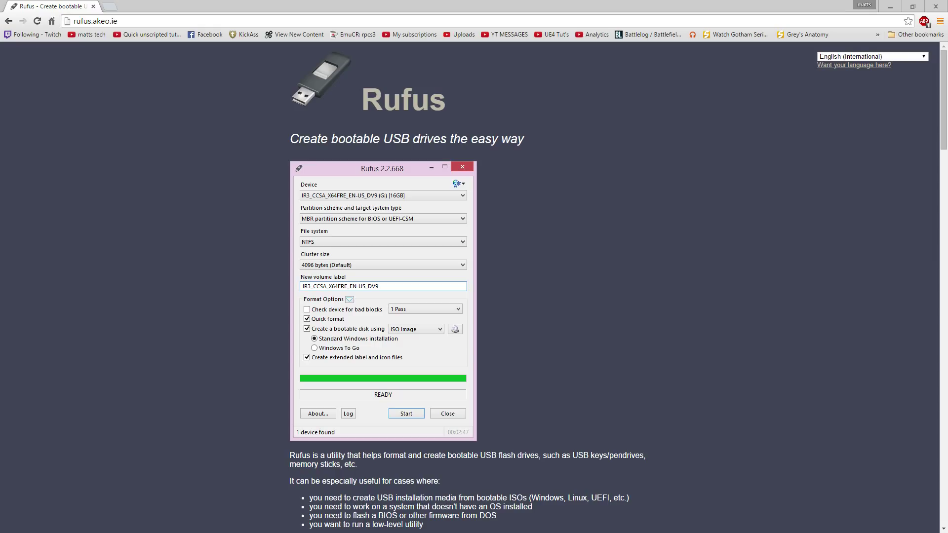
mouse_move(128, 5)
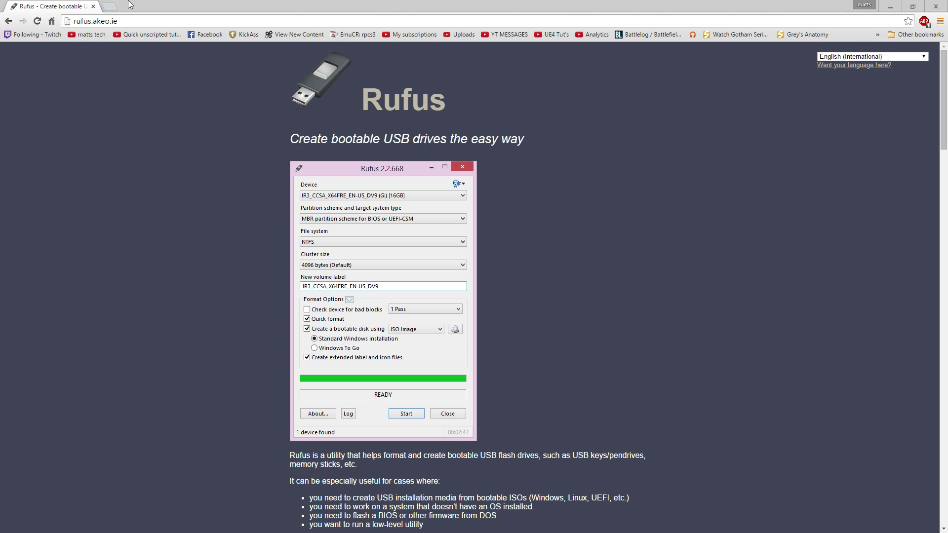
- Search 'legacy vs uefi' and read through the How-To Geek UEFI vs BIOS article
text(legacy vs uefi)
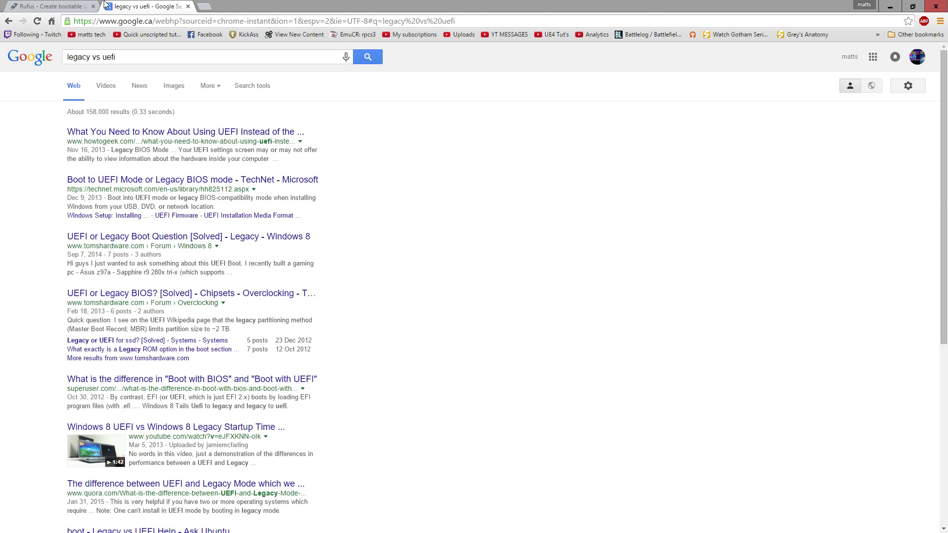
mouse_move(291, 185)
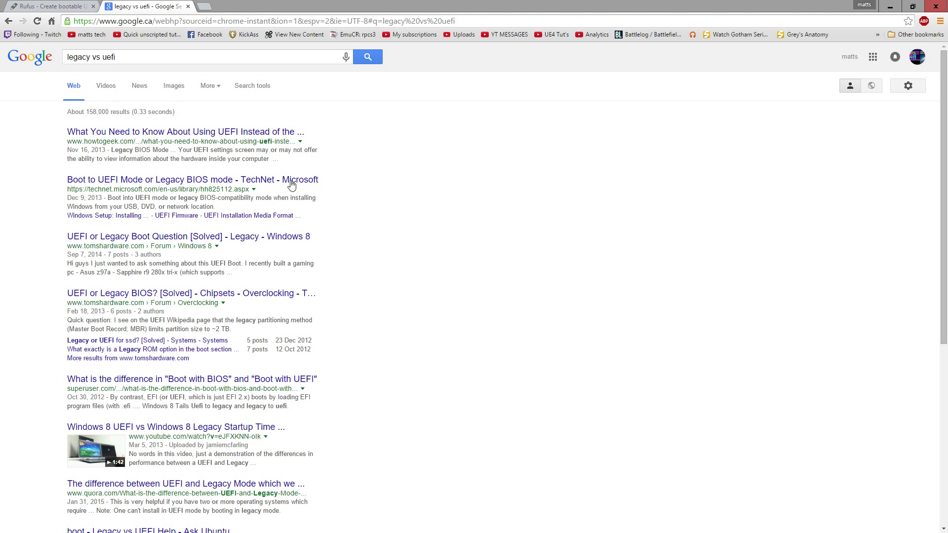
click(186, 131)
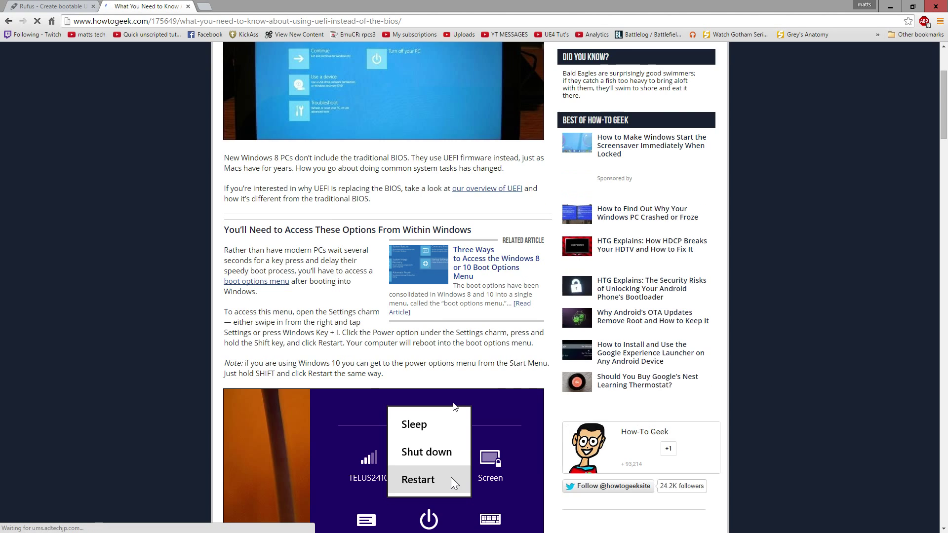
scroll(down, 3)
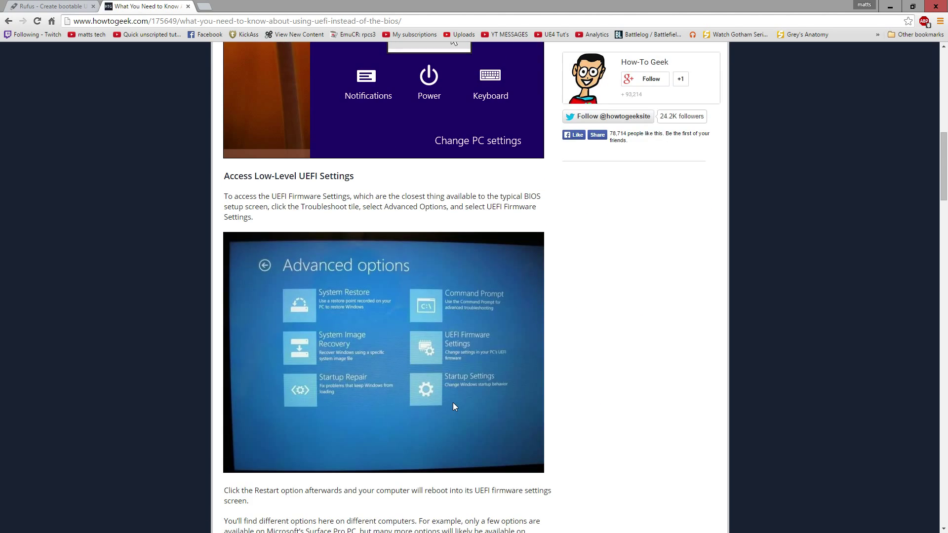
scroll(down, 3)
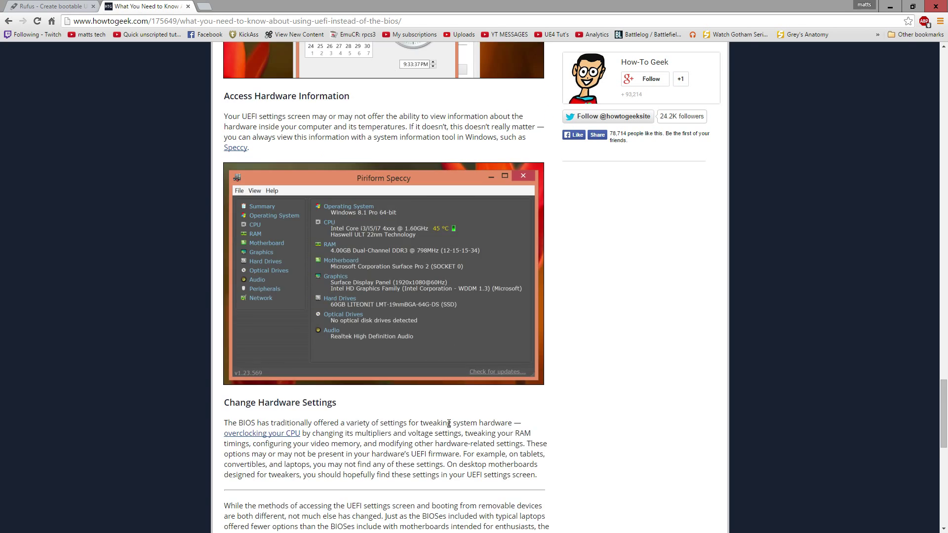
scroll(down, 3)
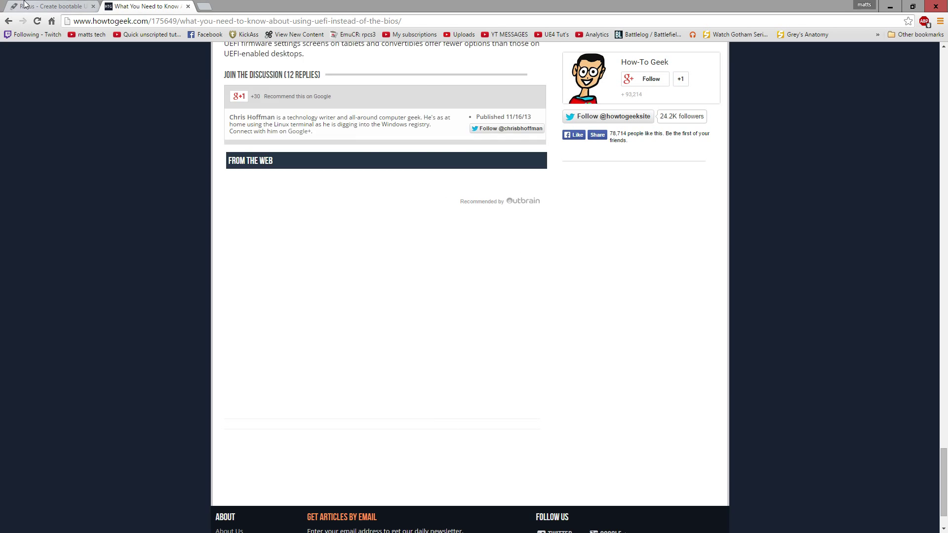
- Return to the Rufus homepage and download rufus-2.2.exe
click(52, 6)
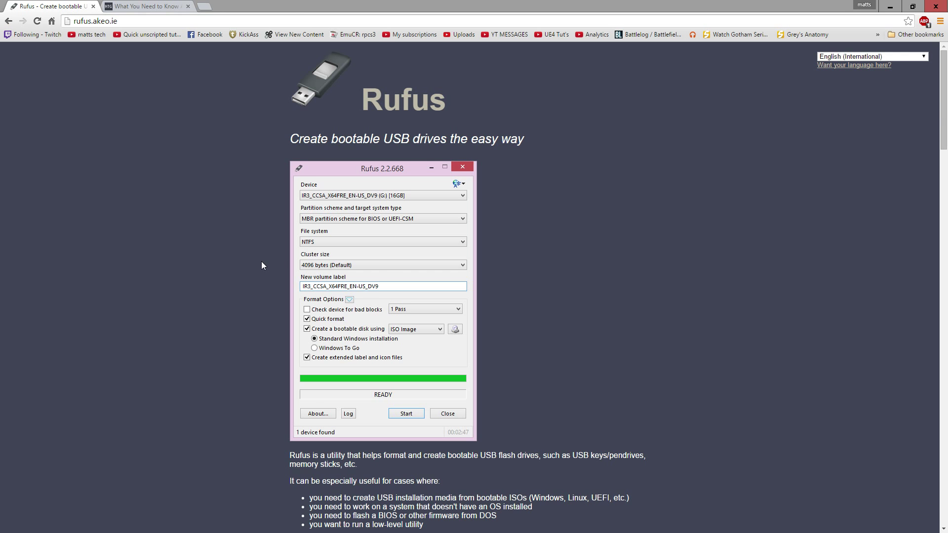
scroll(down, 3)
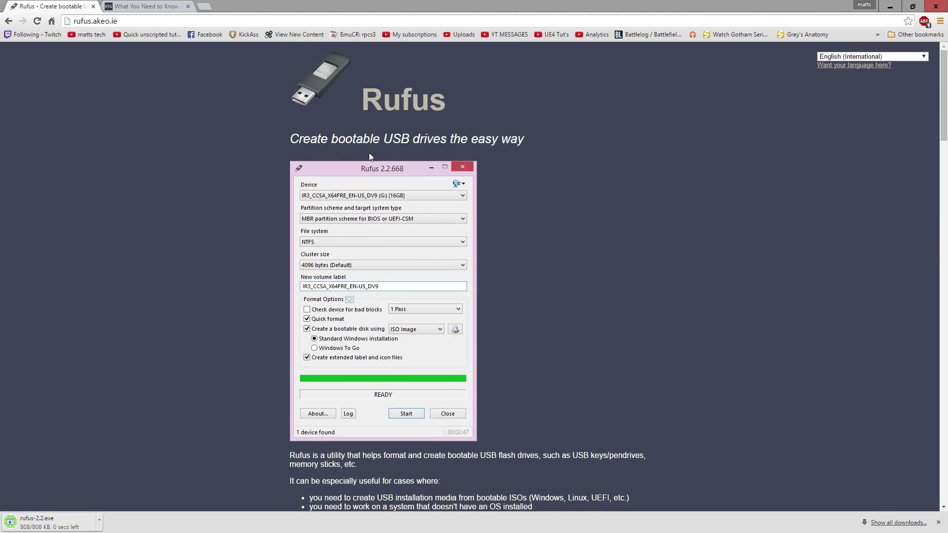
- Launch rufus-2.2.exe and answer Yes to the online update check prompt
click(37, 523)
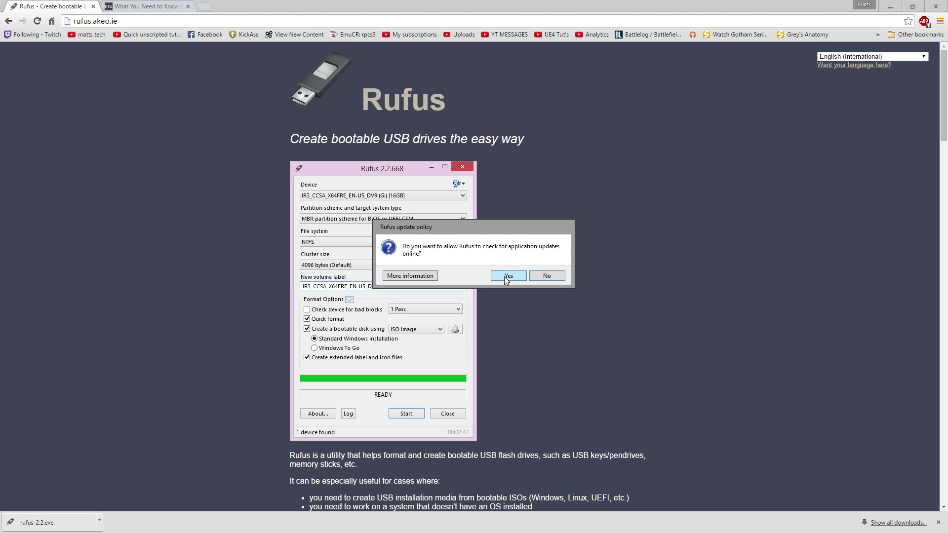
scroll(down, 3)
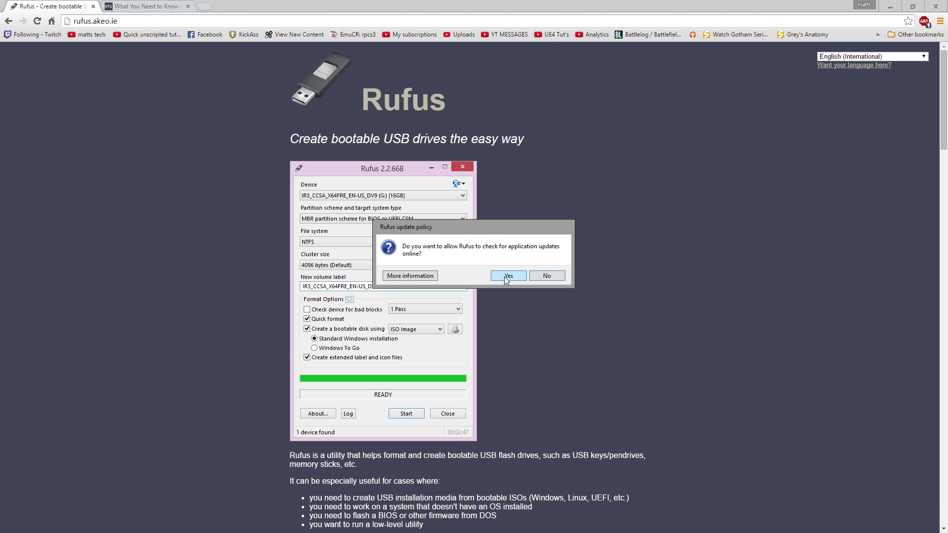
click(507, 276)
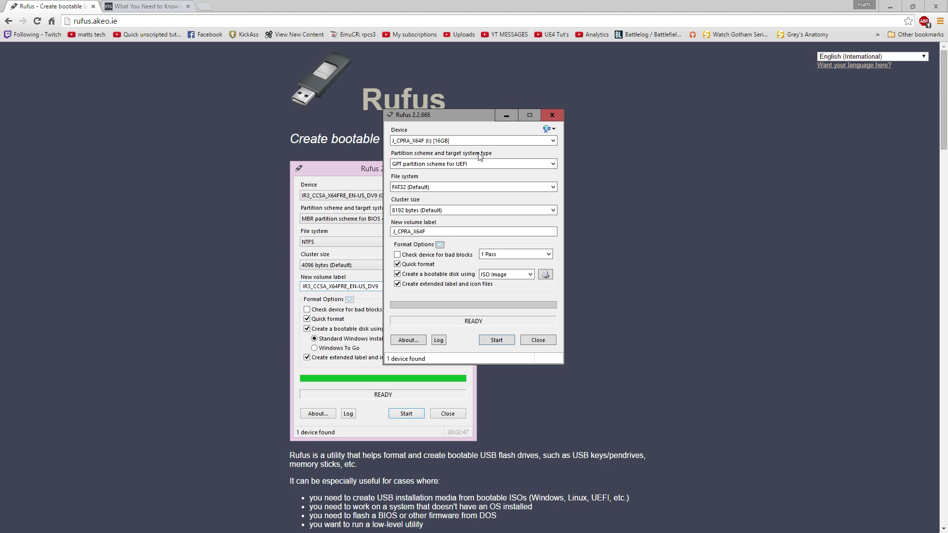
- Choose GPT partition scheme for UEFI and confirm the FAT32 file system
click(473, 163)
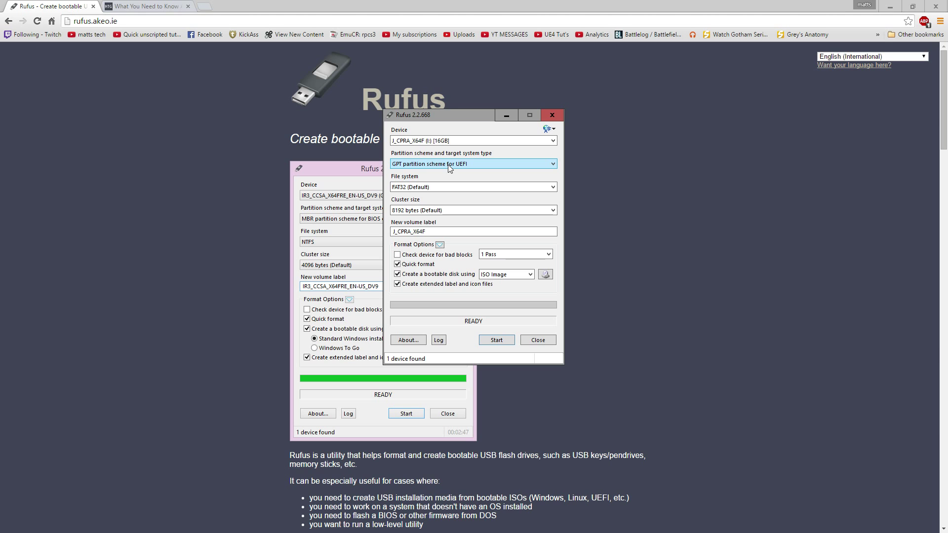
mouse_move(428, 170)
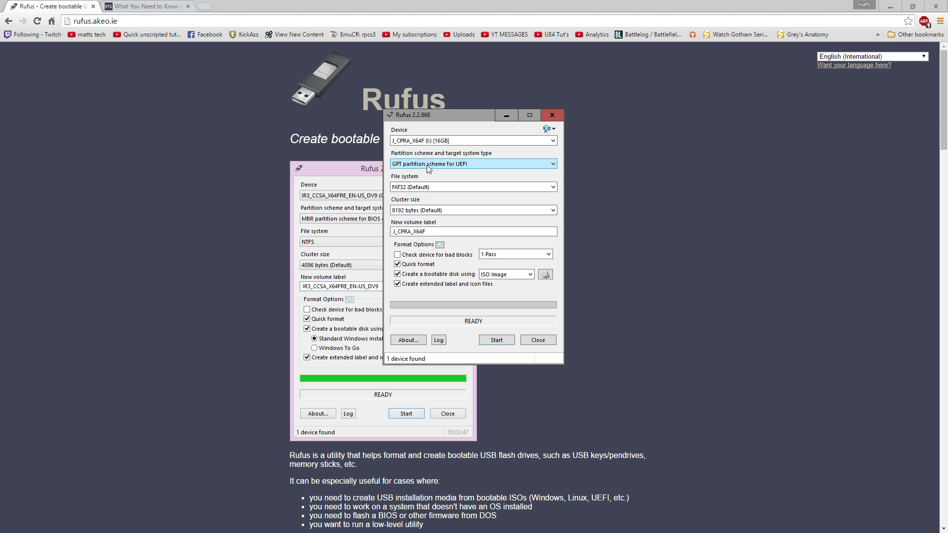
click(474, 164)
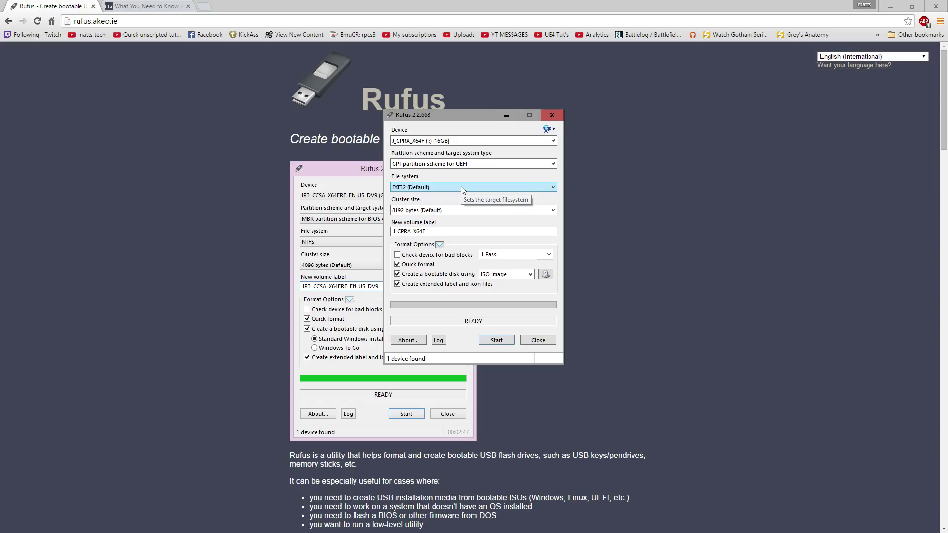
click(545, 274)
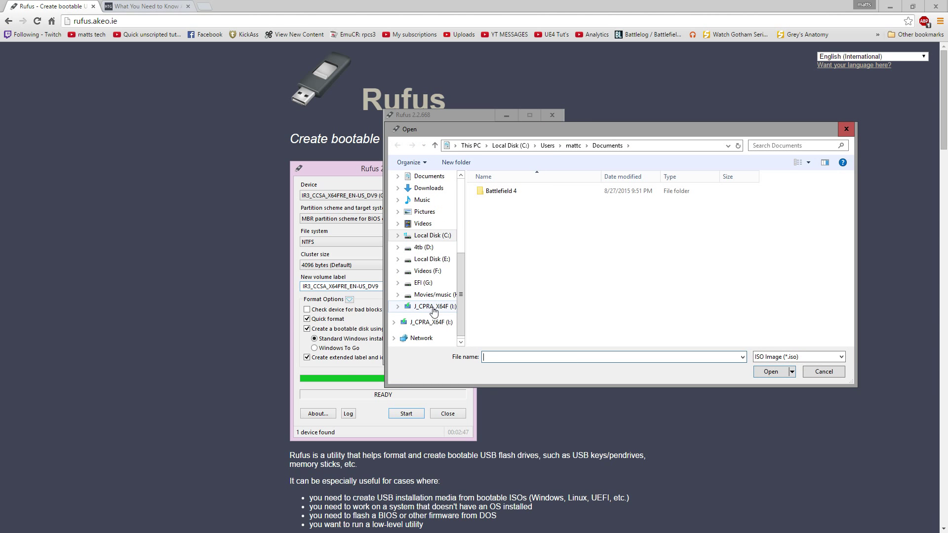
- Load 'Windows 10 RTM build 10240.iso' from the windows iso folder on 4tb (D:)
click(426, 247)
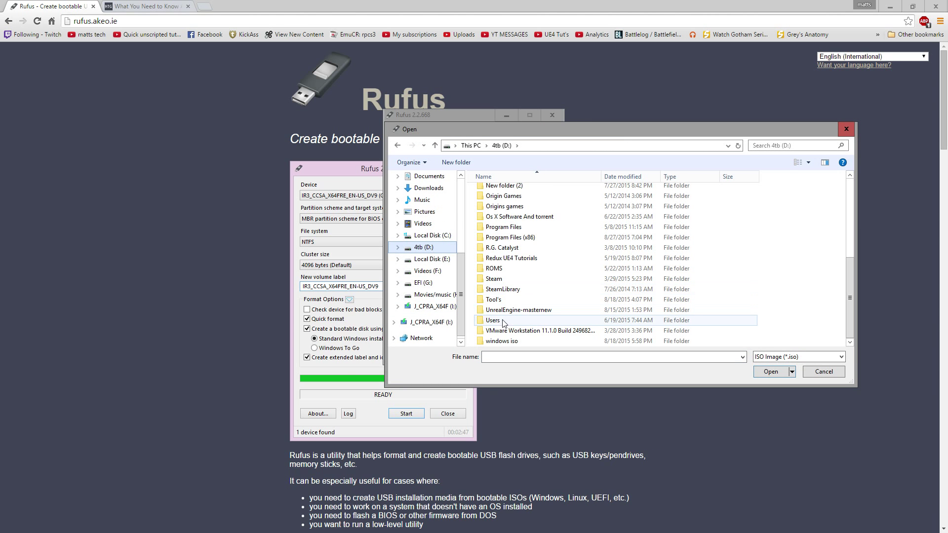
double_click(502, 340)
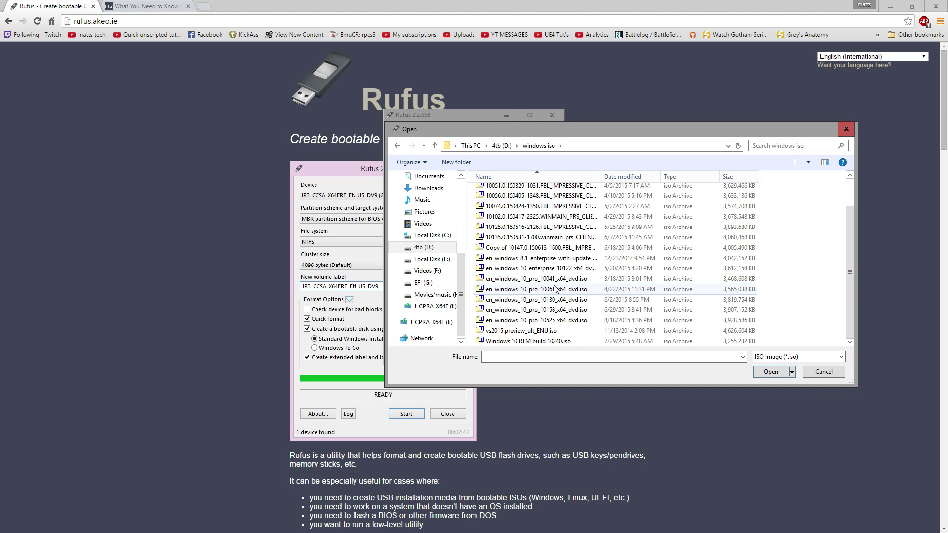
click(528, 341)
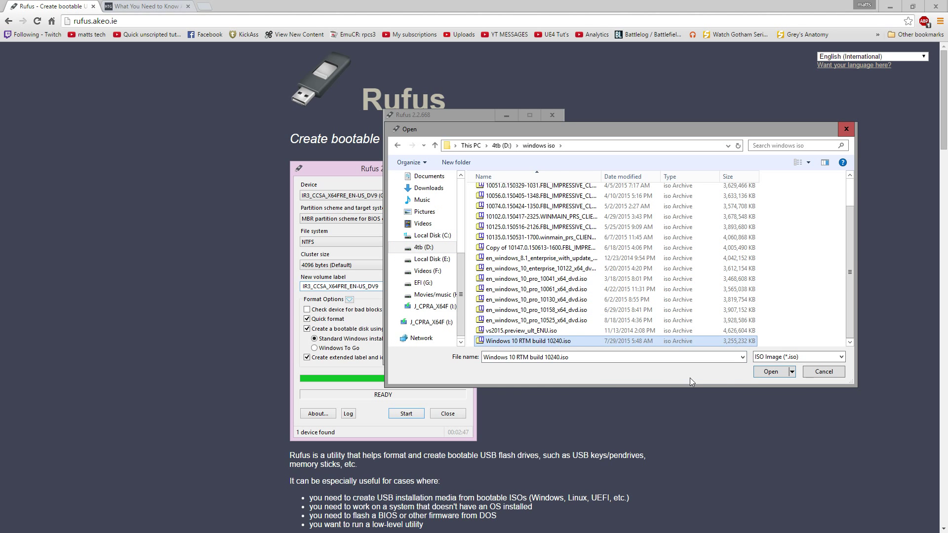
click(771, 371)
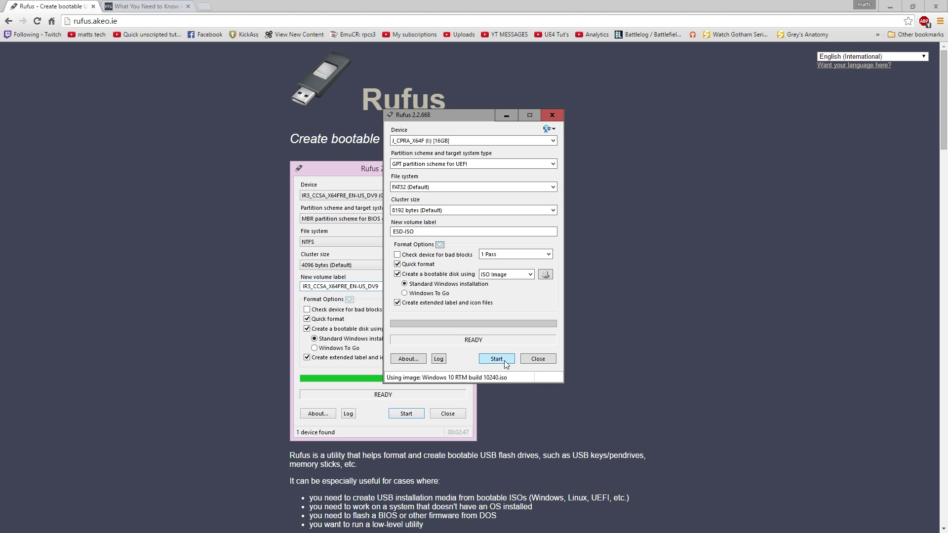
- Start writing the Windows 10 image to the 16GB USB drive
click(496, 358)
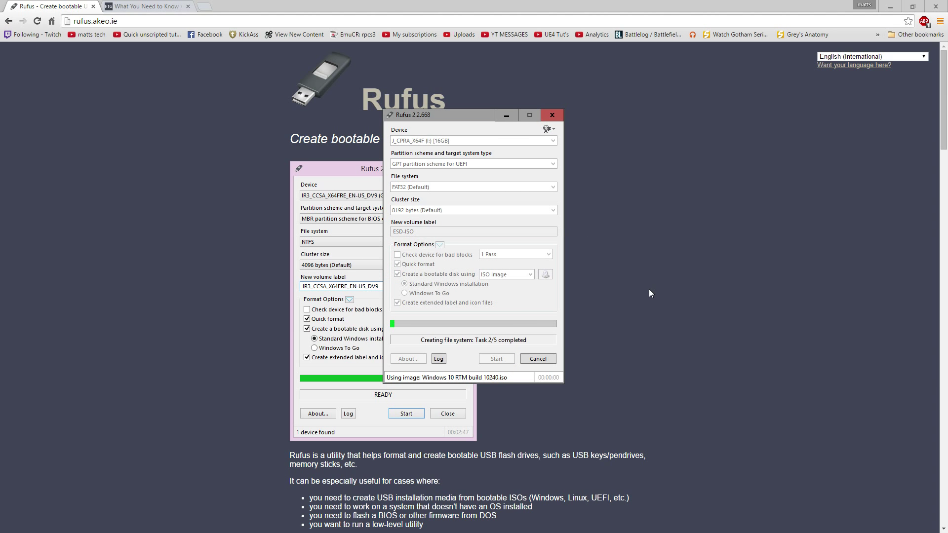